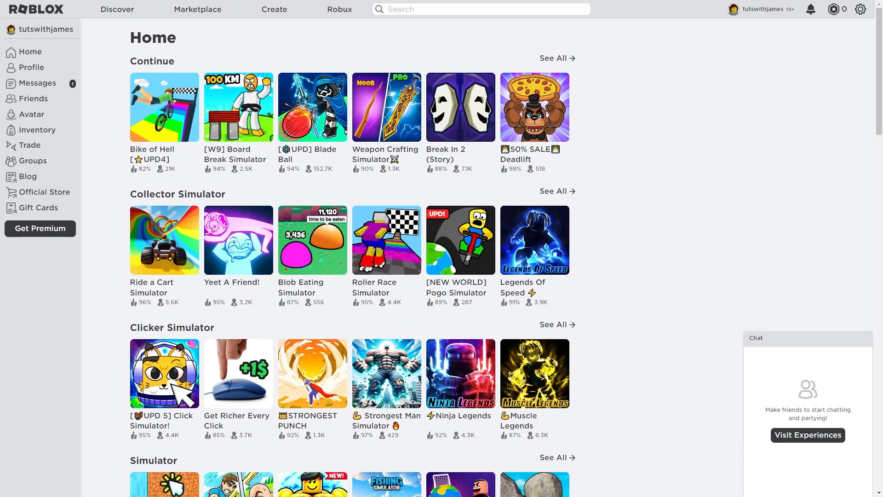
{"action": "mouse_move", "coordinate": [754, 188]}
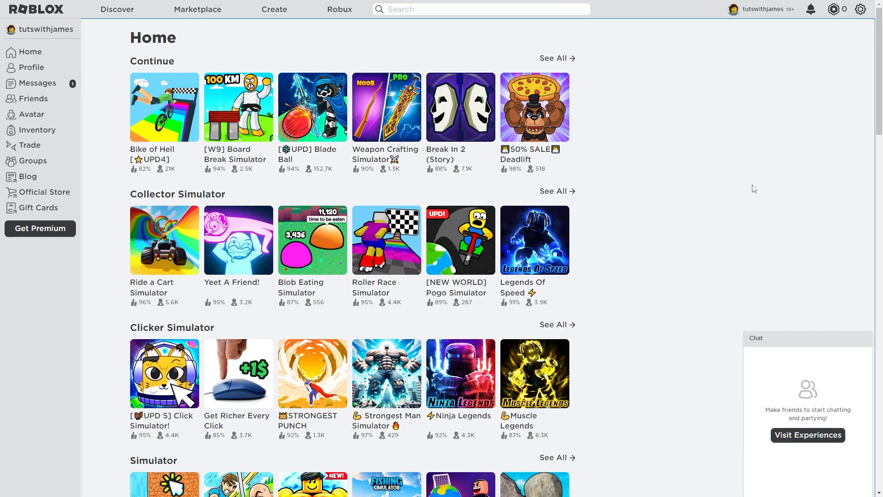
{"action": "mouse_move", "coordinate": [761, 170]}
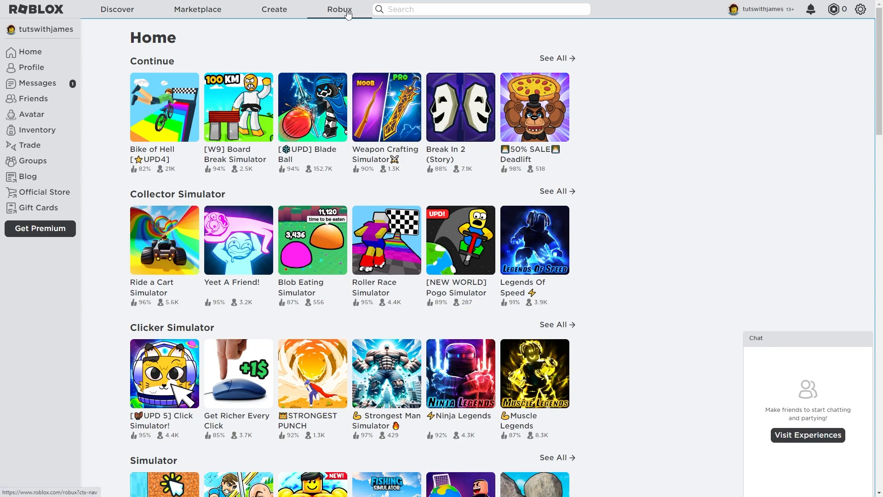
Step: Choose the 800 Robux package at £9.99 from the Robux packages page
{"action": "left_click", "coordinate": [339, 9]}
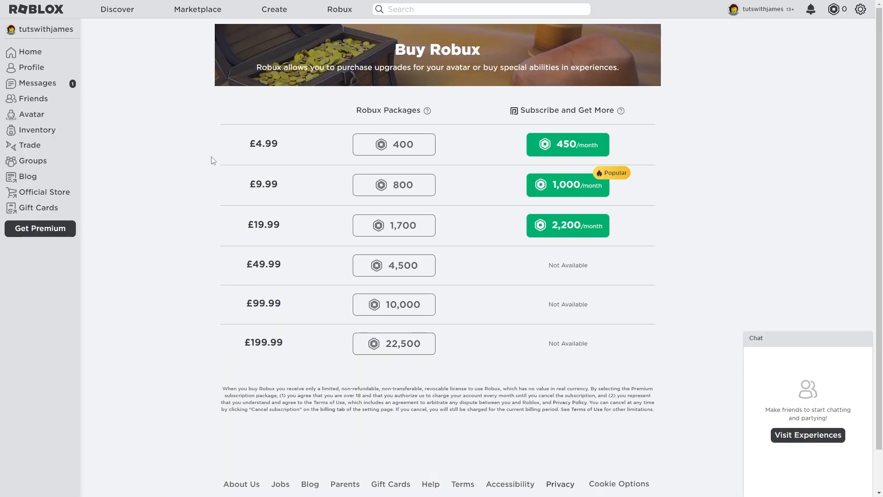
{"action": "mouse_move", "coordinate": [399, 200]}
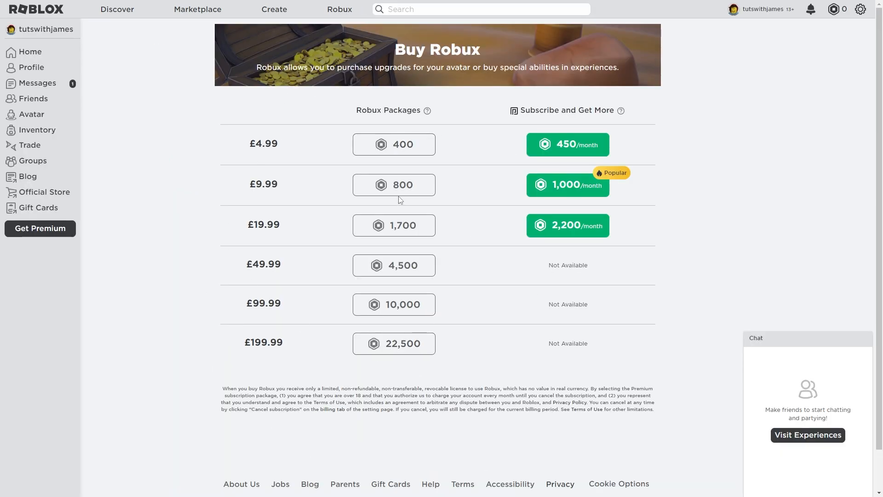
{"action": "left_click", "coordinate": [393, 185]}
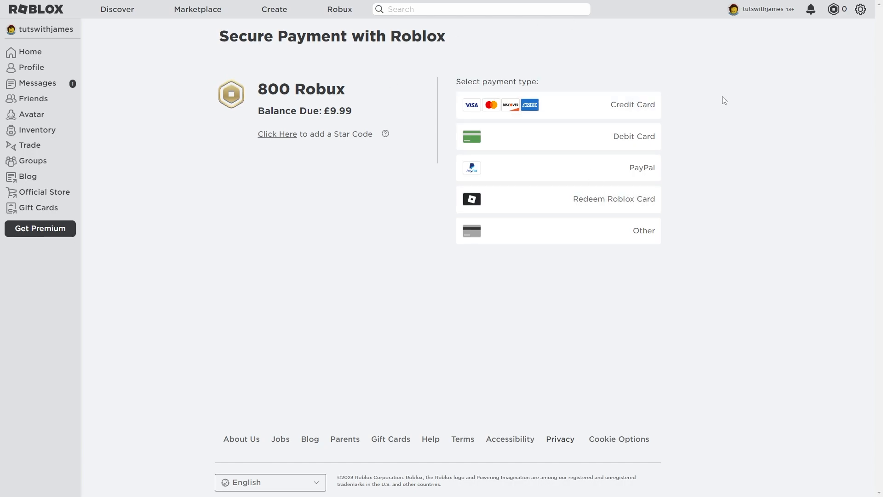
{"action": "mouse_move", "coordinate": [733, 191]}
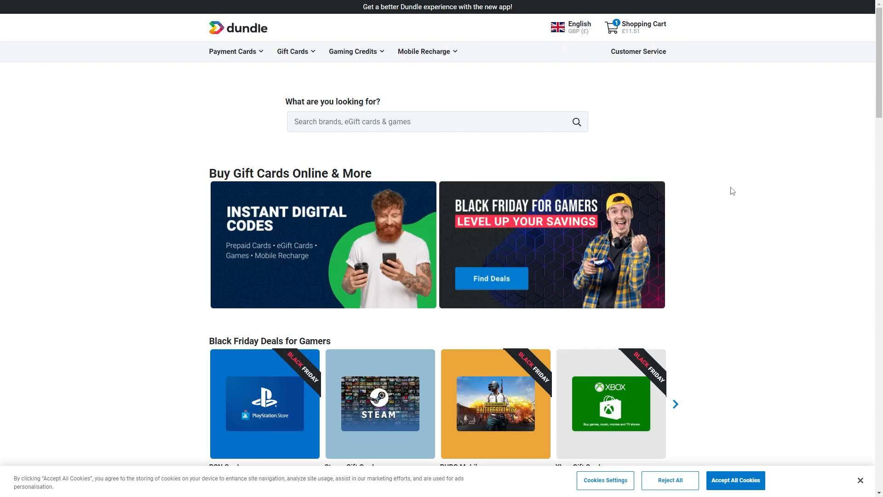
Step: Search the Dundle store for 'robux' to reach the Roblox Gift Card page
{"action": "left_click", "coordinate": [436, 121]}
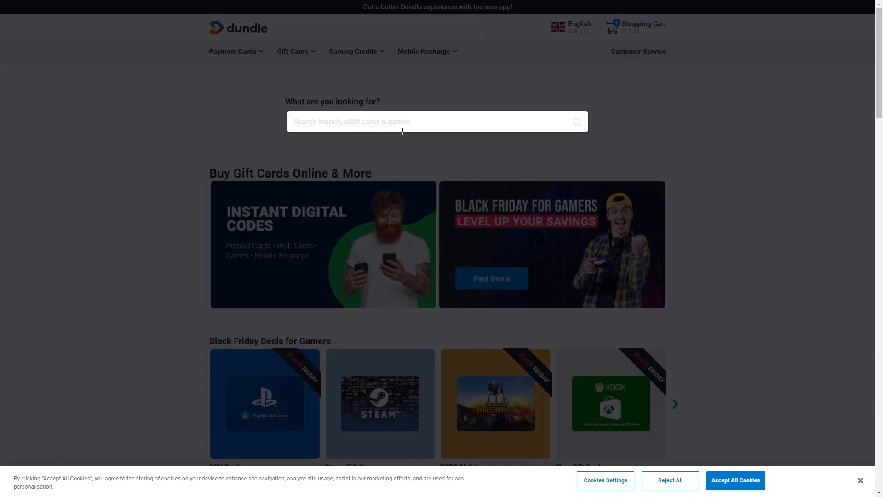
{"action": "type", "text": "robux"}
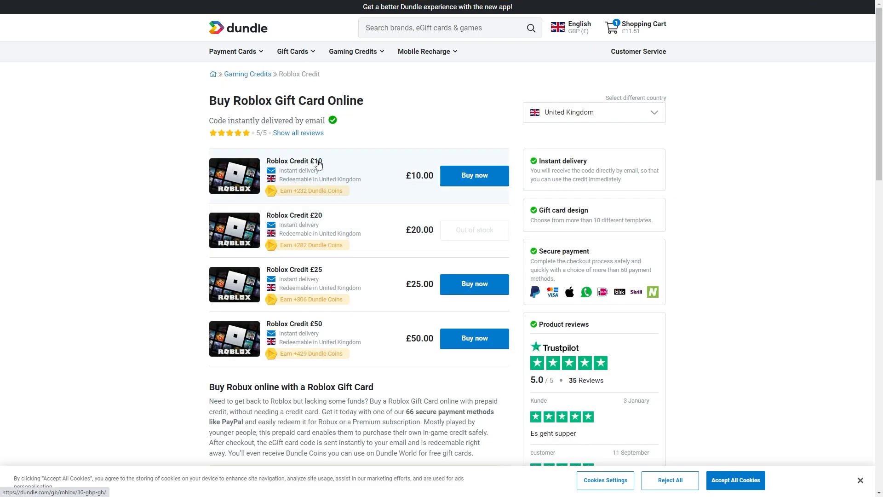
{"action": "mouse_move", "coordinate": [322, 289]}
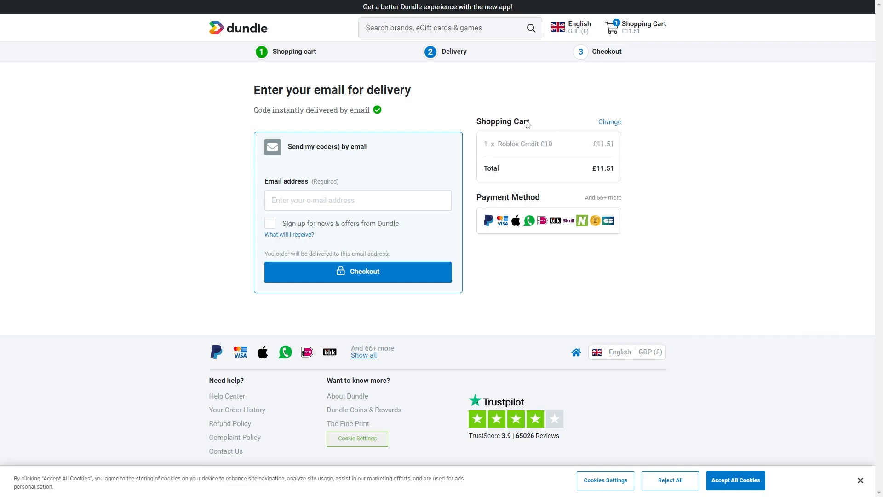
{"action": "mouse_move", "coordinate": [531, 220]}
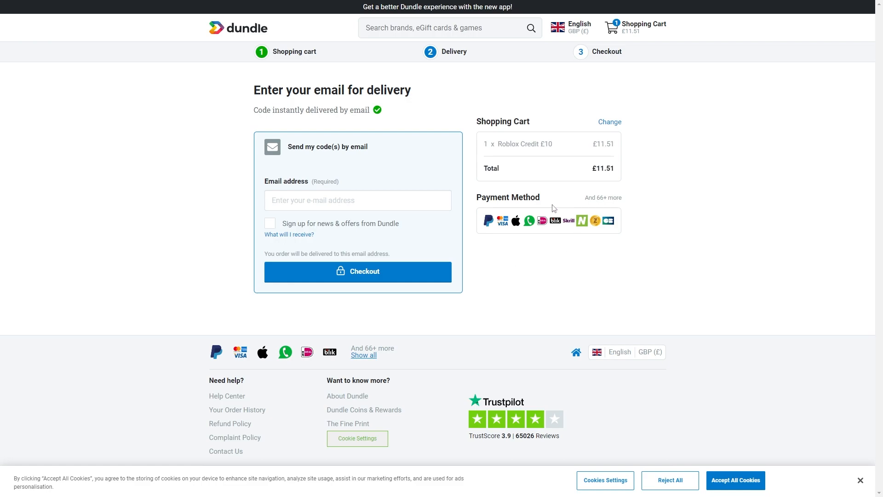
{"action": "mouse_move", "coordinate": [517, 287]}
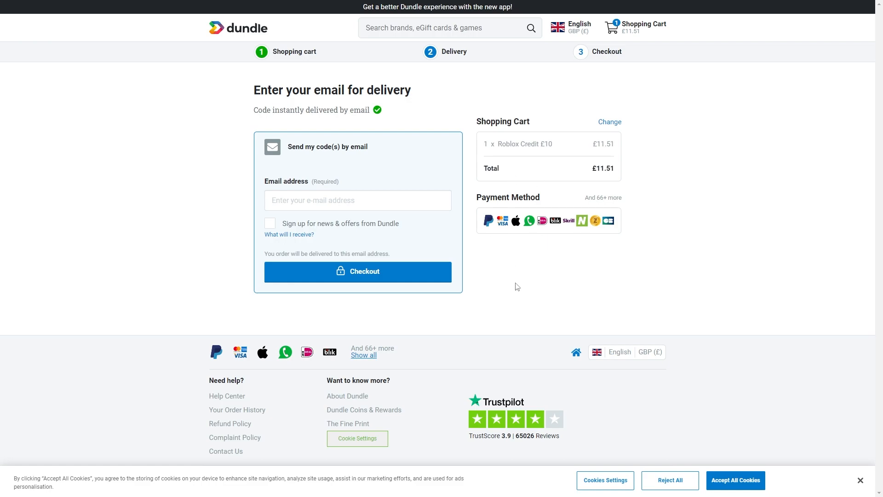
{"action": "mouse_move", "coordinate": [478, 318]}
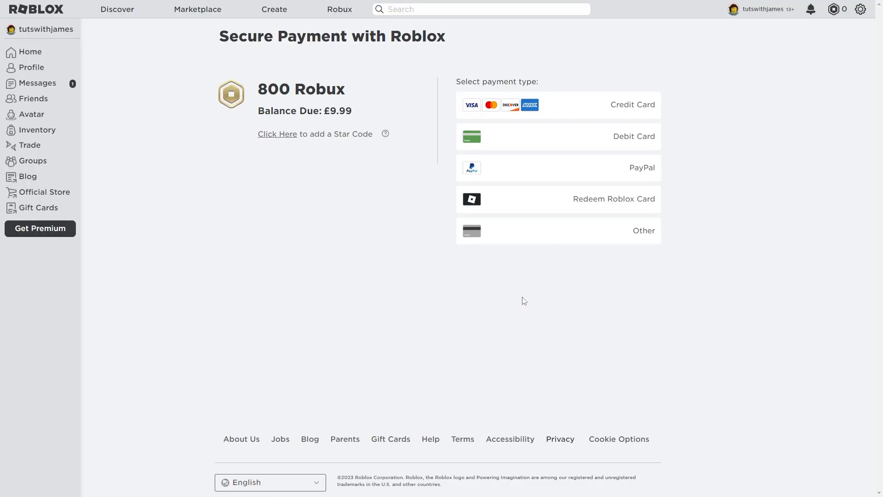
{"action": "mouse_move", "coordinate": [587, 273]}
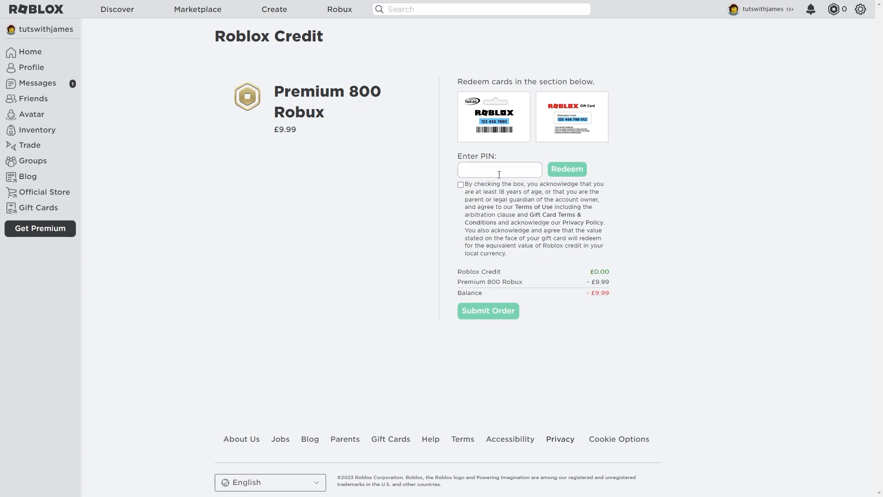
Step: Focus the Enter PIN box on the Premium 800 Robux redeem page
{"action": "left_click", "coordinate": [498, 170]}
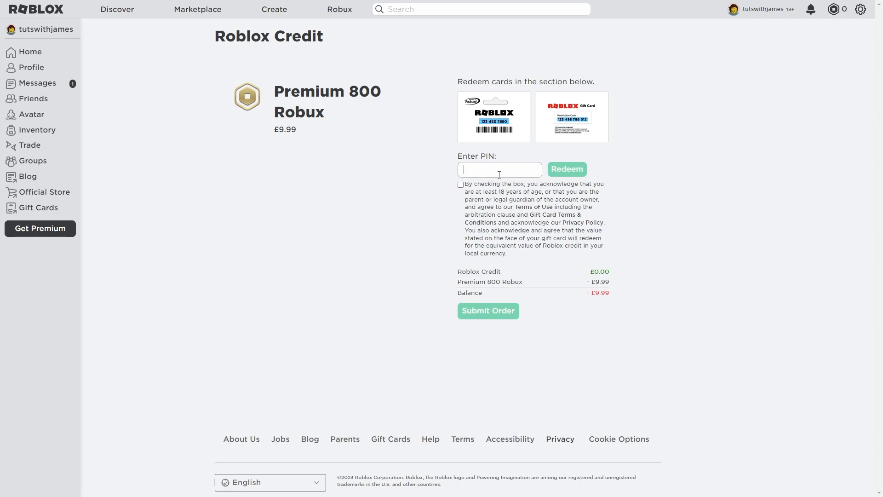